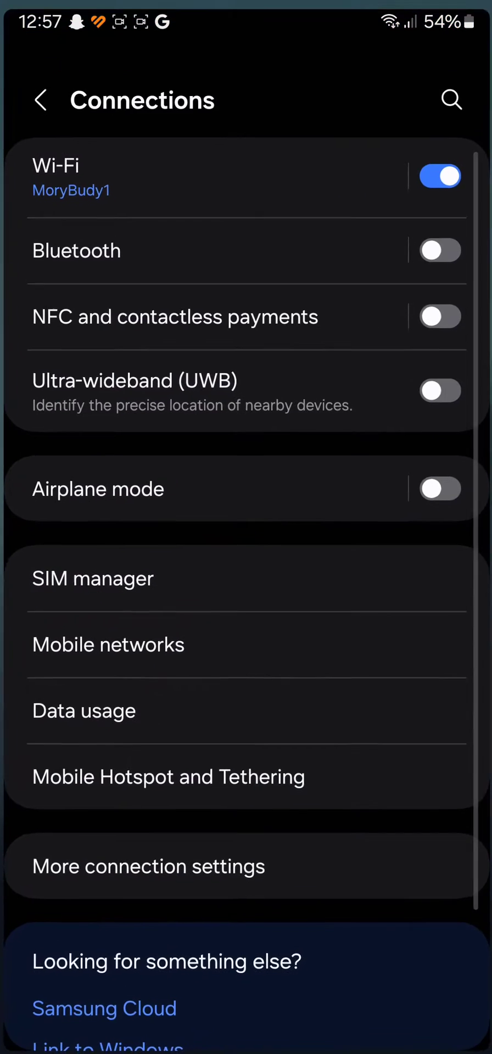
# Go into Bluetooth under Connections and show its three-dot options menu.
pyautogui.click(42, 101)
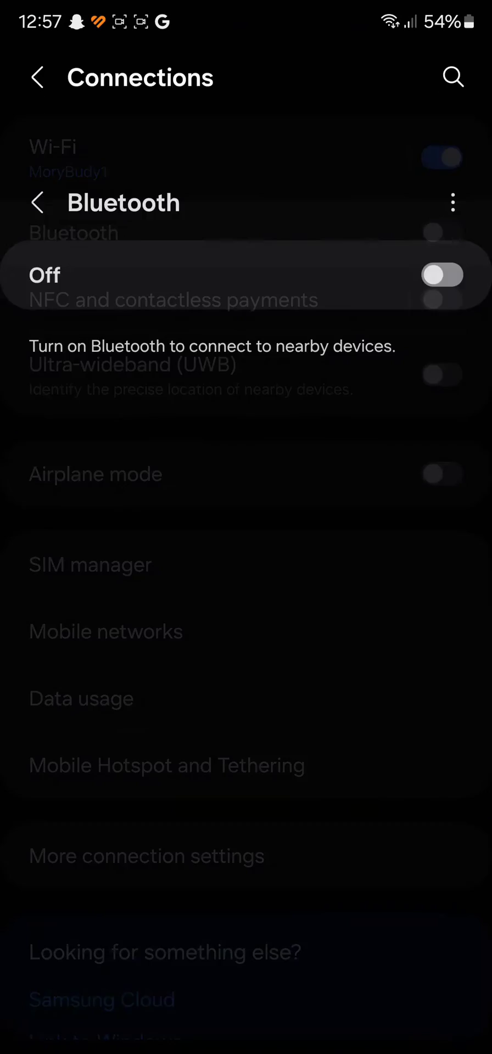
pyautogui.click(453, 201)
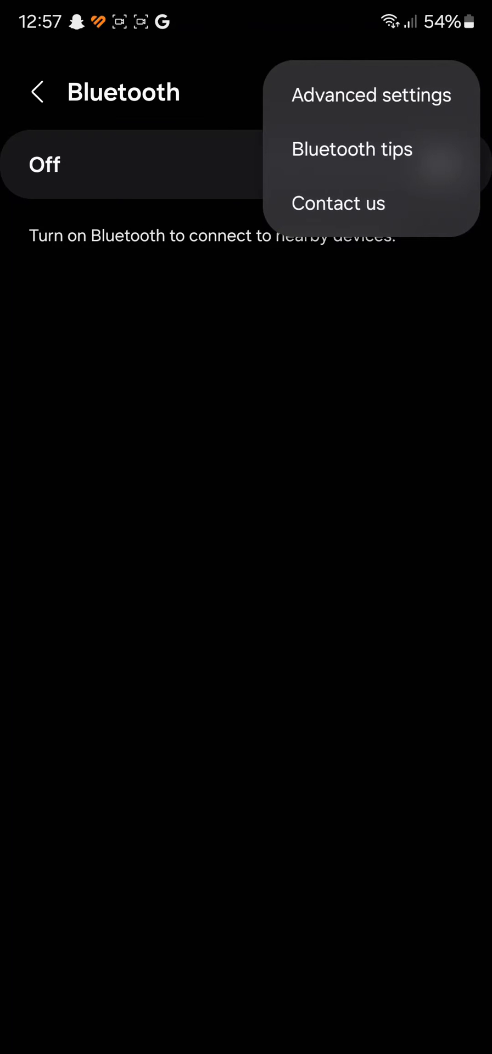
# From Advanced settings, view Block pairing requests, which lists no blocked devices.
pyautogui.click(371, 95)
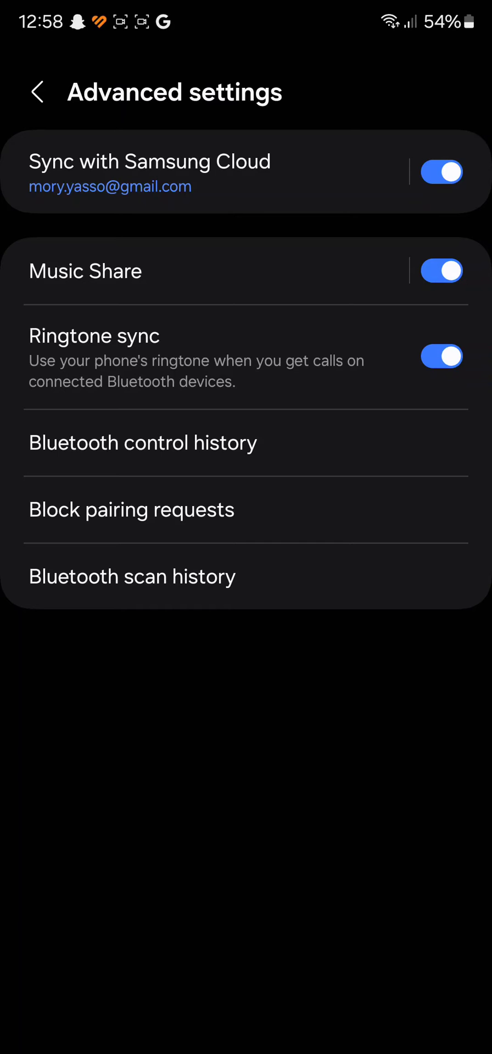
pyautogui.click(131, 509)
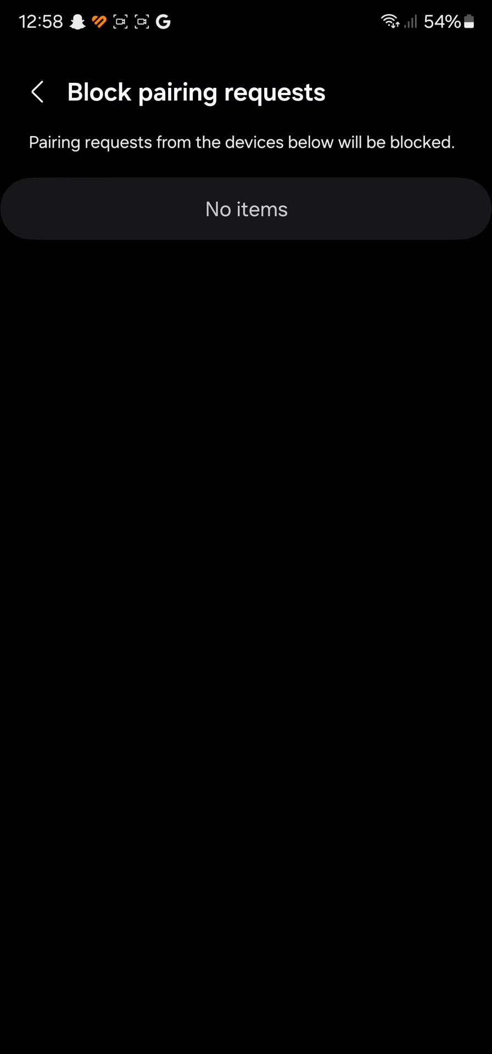
# Back in Advanced settings, reach Google Play services via Bluetooth control history.
pyautogui.click(39, 92)
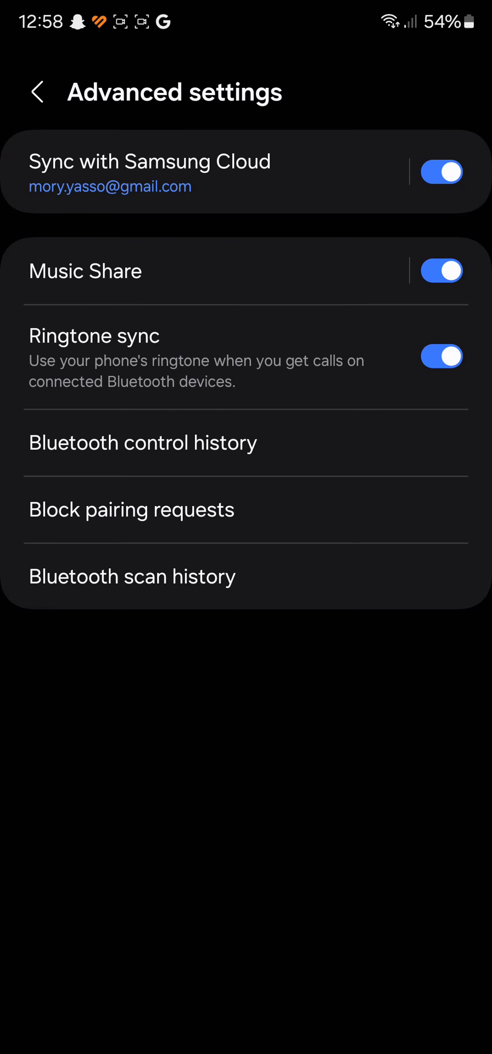
pyautogui.click(142, 444)
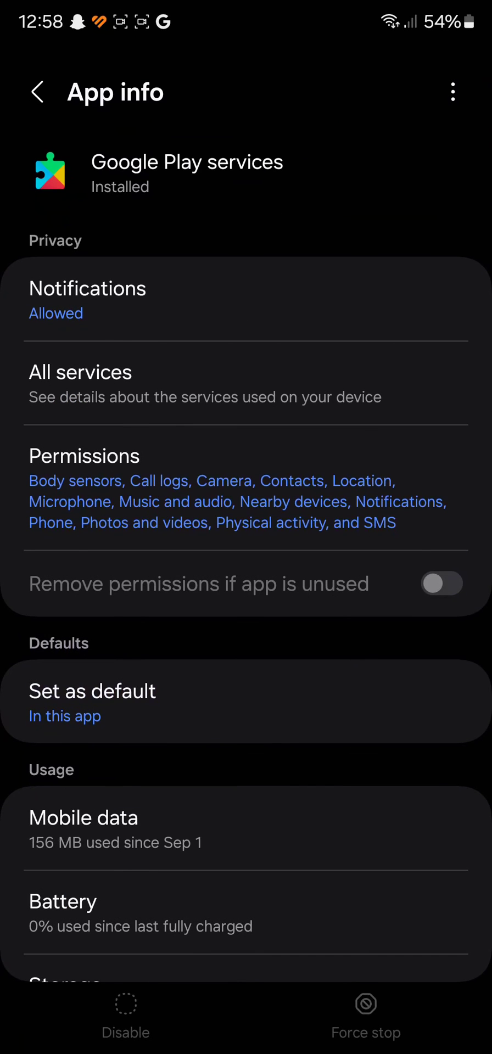
# Check Google Play services' permissions show Nearby devices as Not allowed, then return to control history.
pyautogui.click(84, 456)
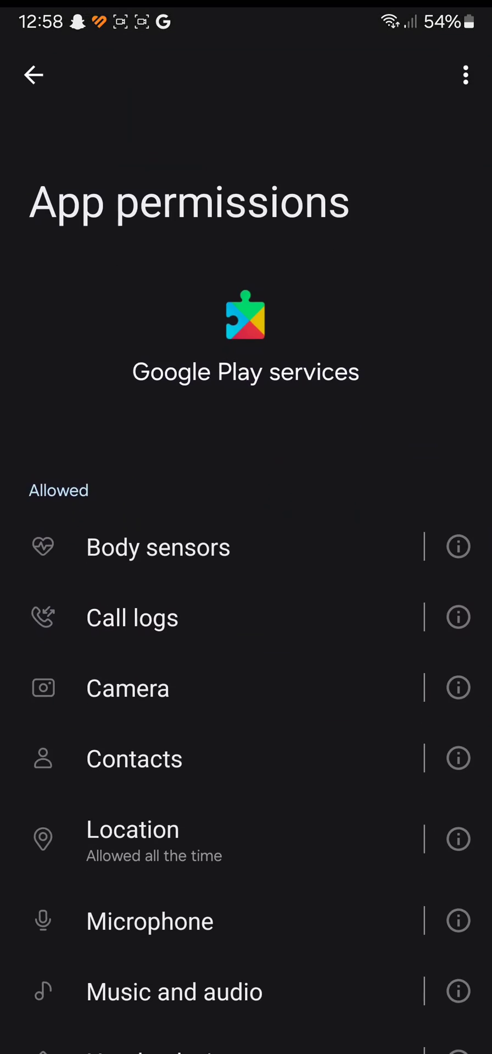
pyautogui.scroll(-3)
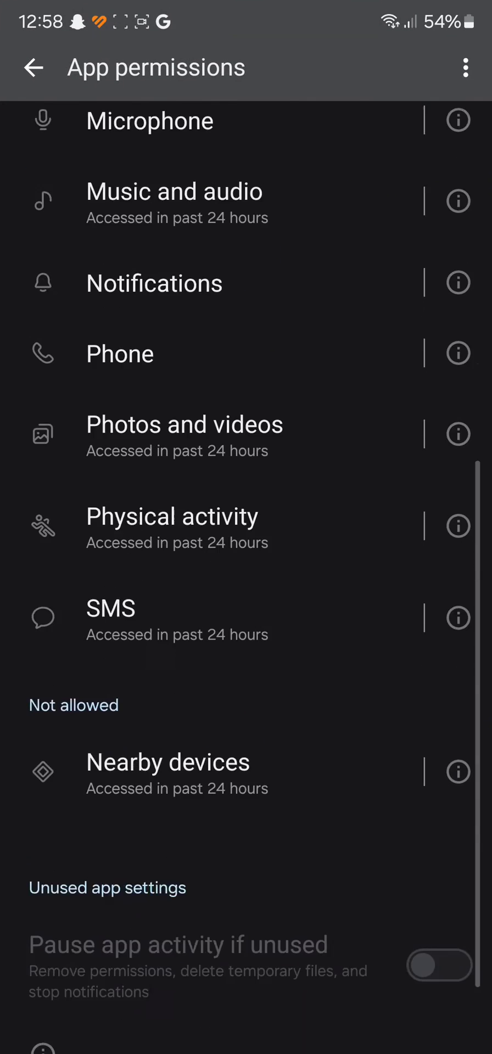
pyautogui.click(35, 66)
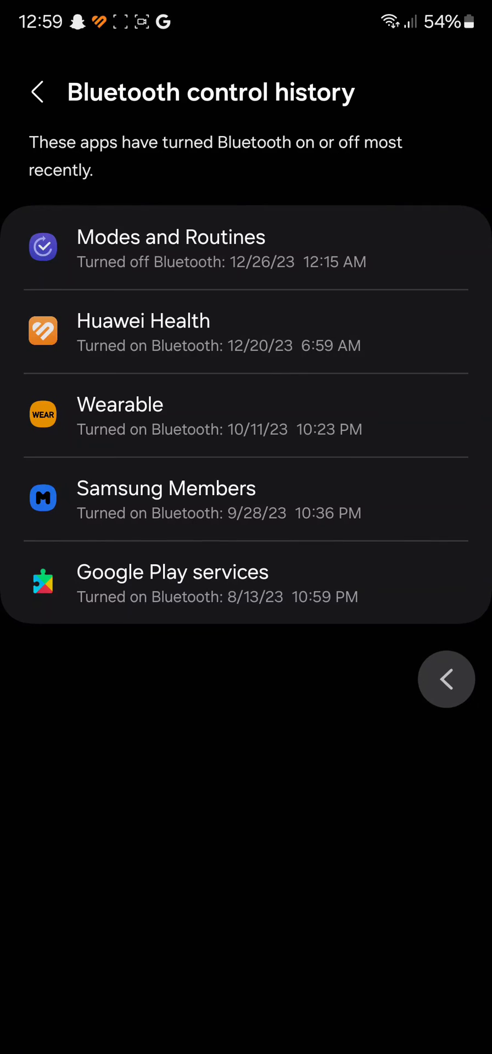
# Leave the advanced Bluetooth settings and return to the phone's home screen.
pyautogui.click(37, 92)
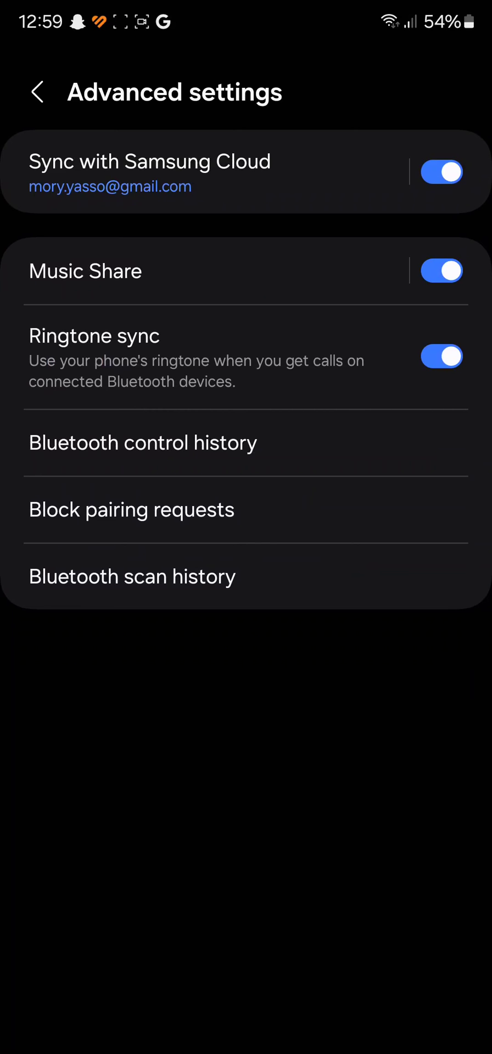
pyautogui.press('HOME')
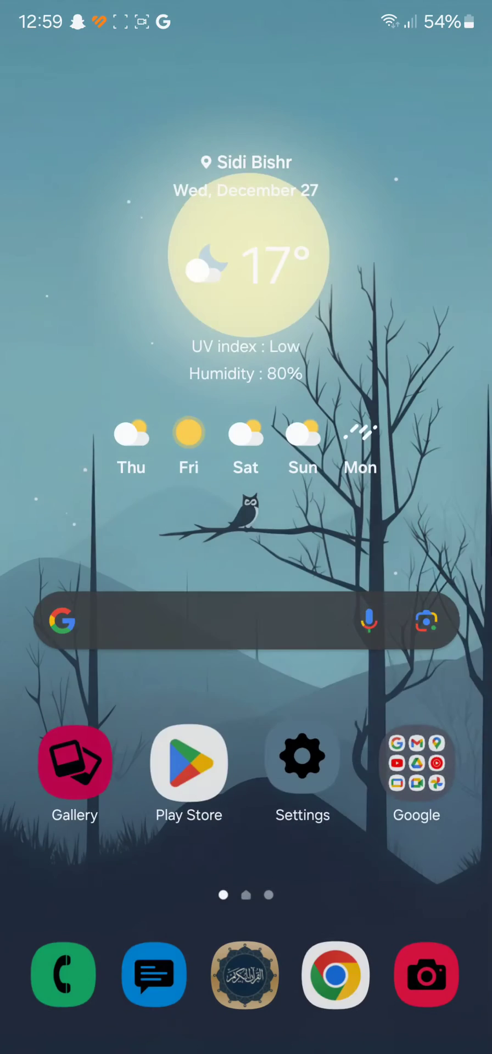